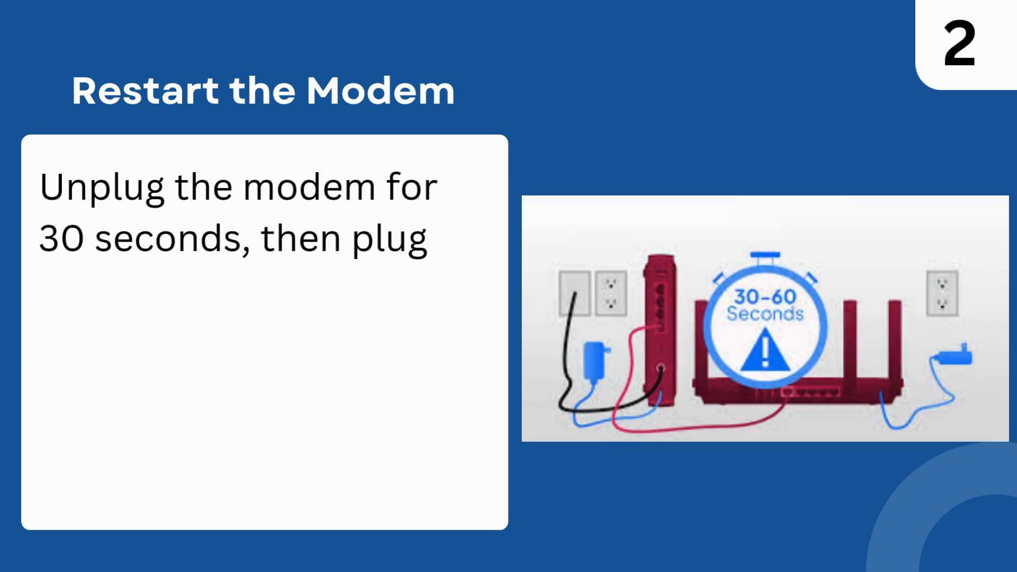
text(it back in to clear possible connection errors.)
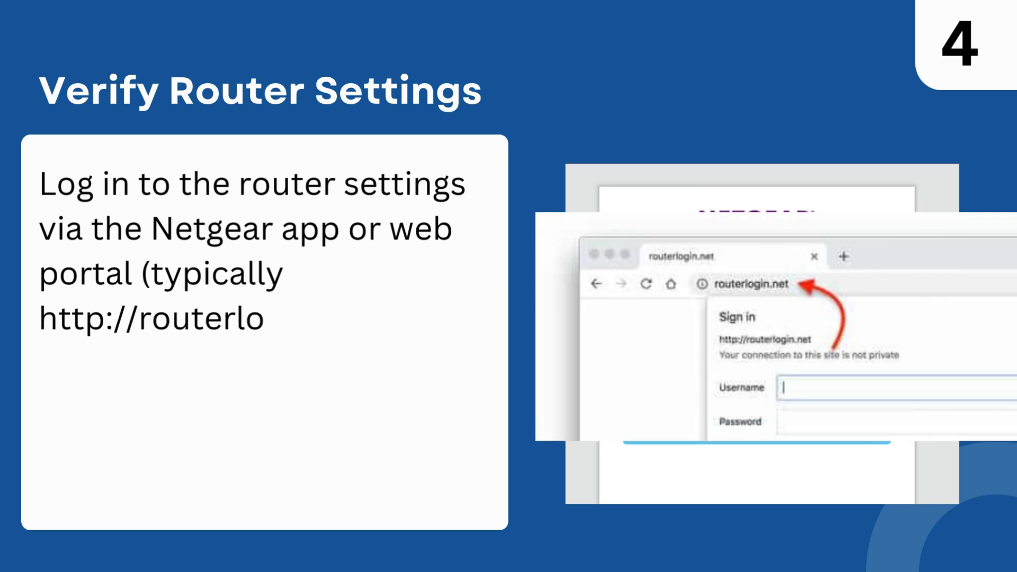
text(gin.net) to confirm that t)
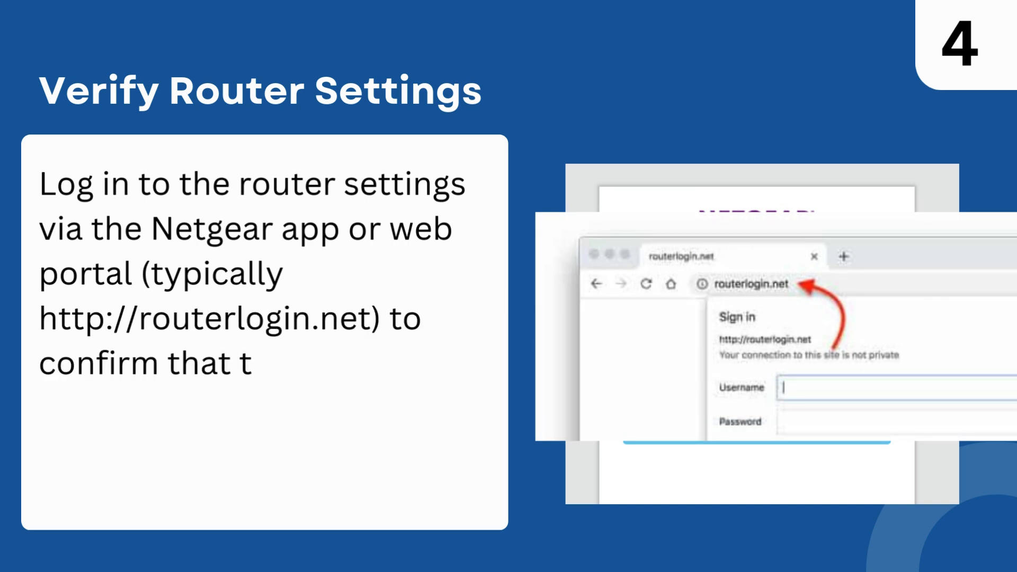